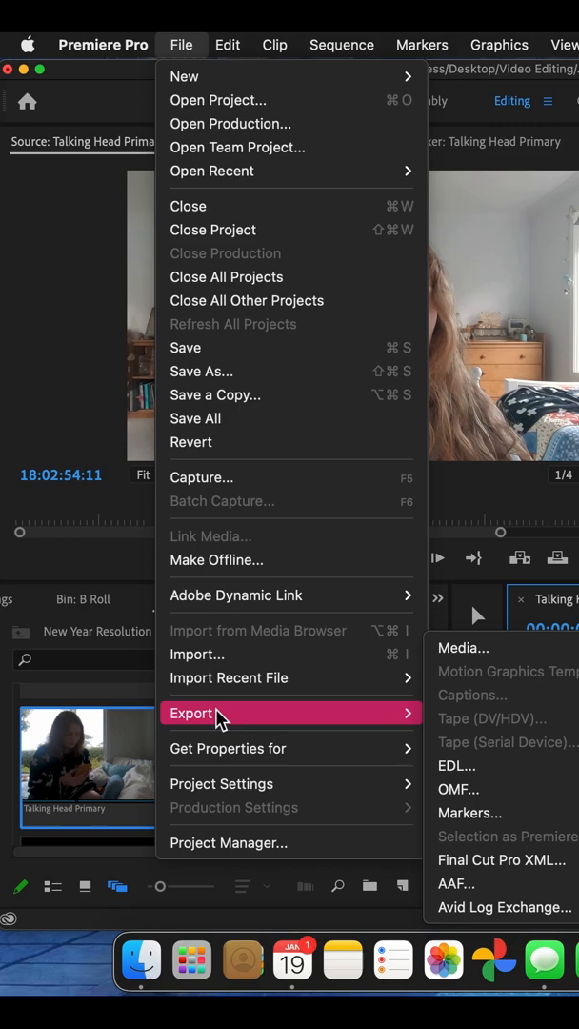
mouse_move(464, 648)
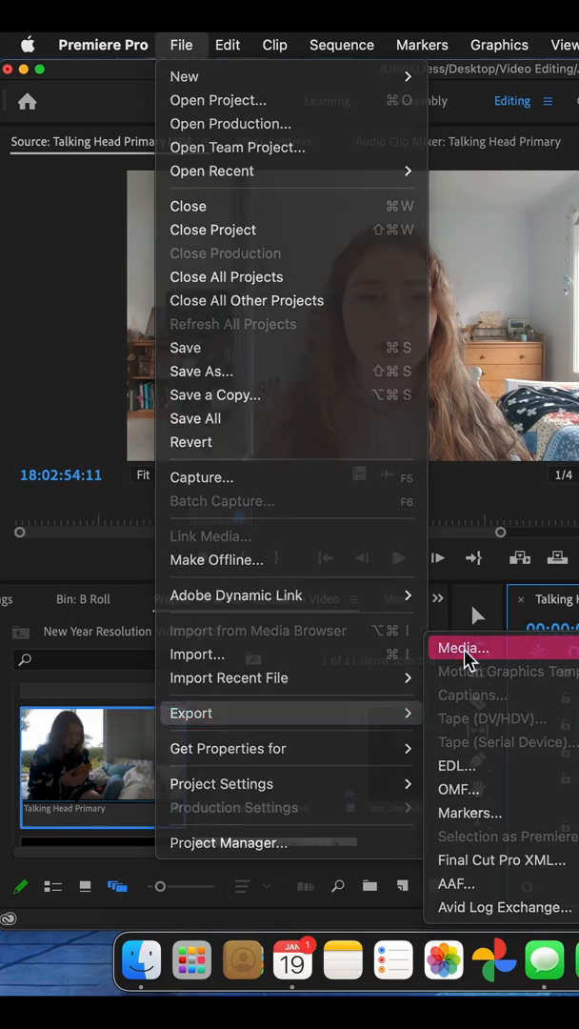
Step: Open the Export Settings dialog for the talking-head sequence via File > Export > Media
click(464, 648)
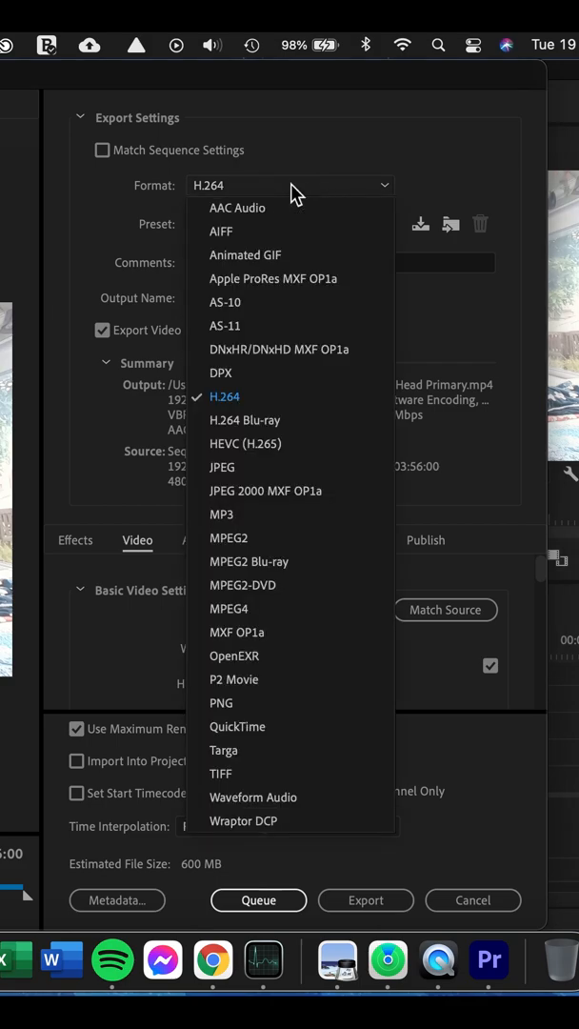
Step: Apply the Match Source - High bitrate preset to the H.264 export
click(286, 223)
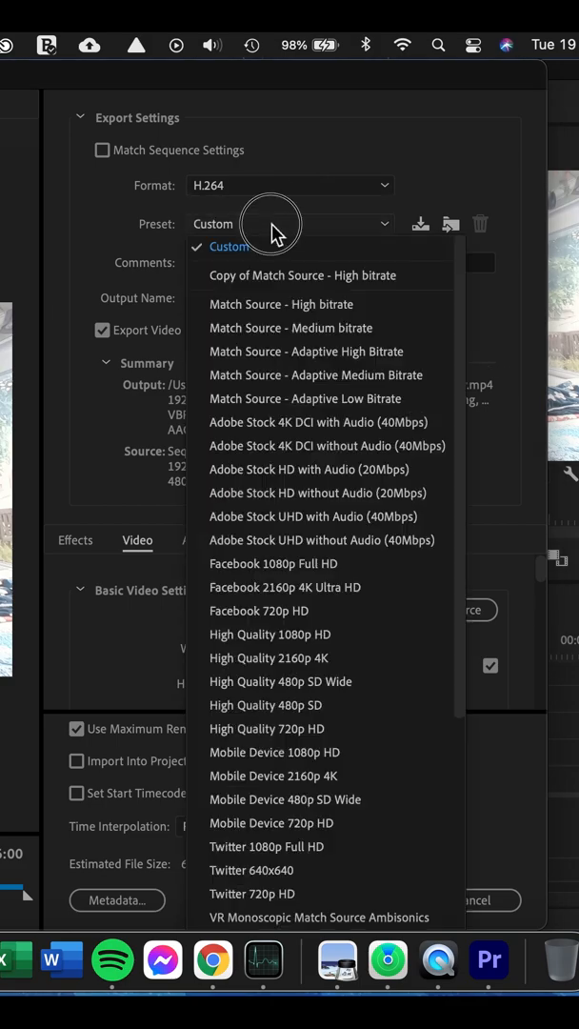
mouse_move(281, 304)
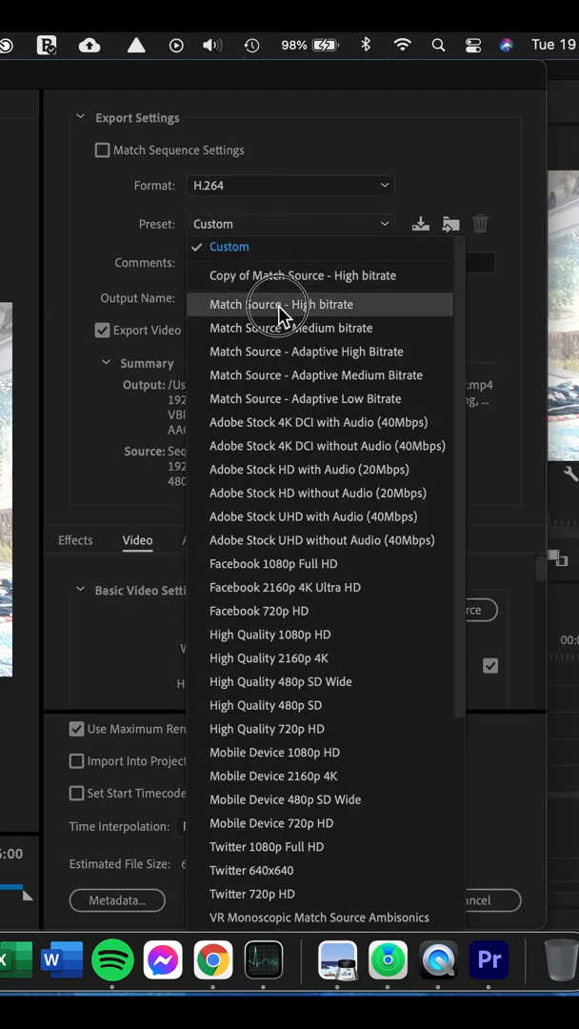
click(298, 304)
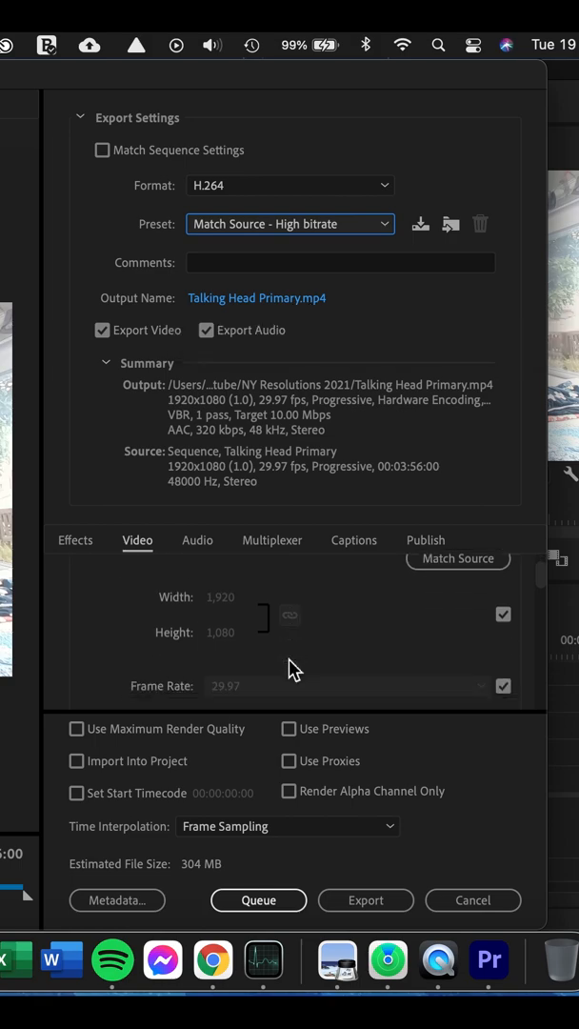
Step: Switch Performance to Software Encoding and set the H.264 level to 4.2
scroll(down, 3)
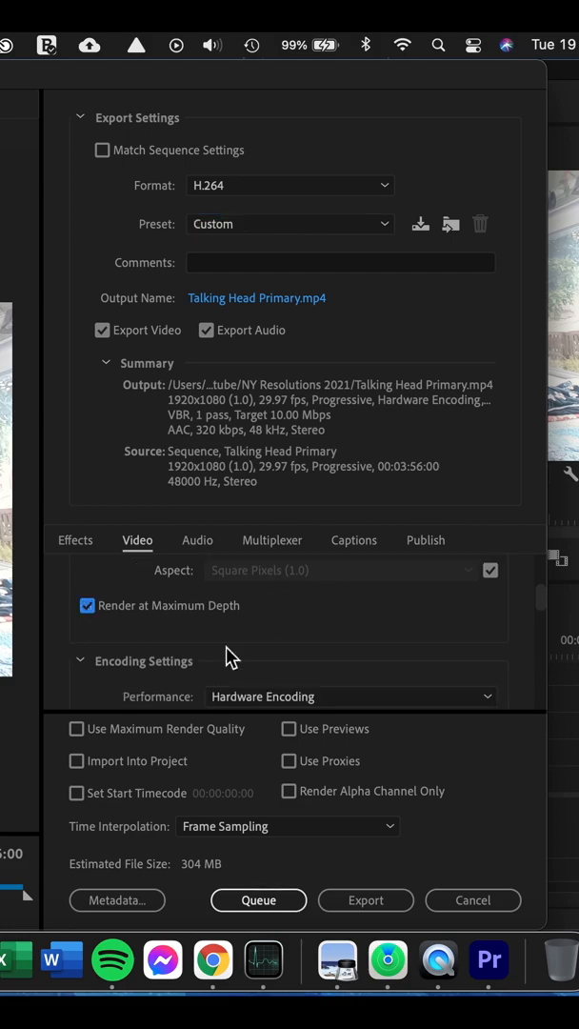
click(351, 697)
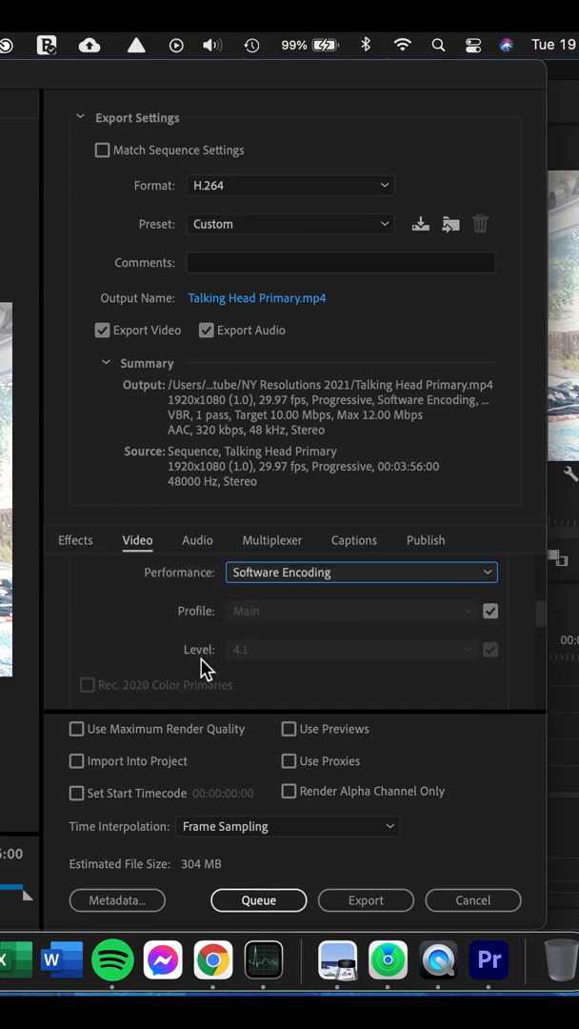
click(491, 611)
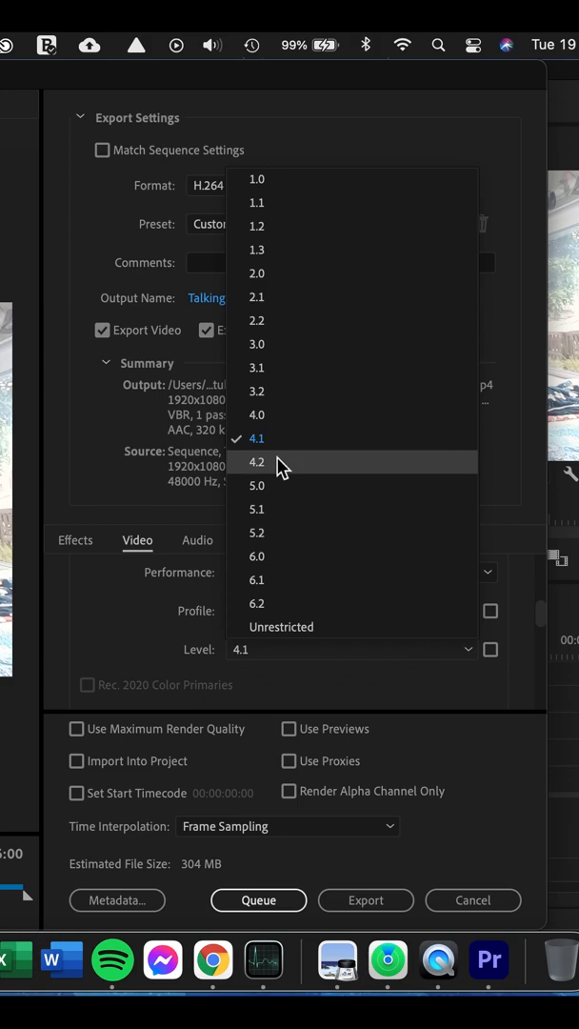
click(256, 438)
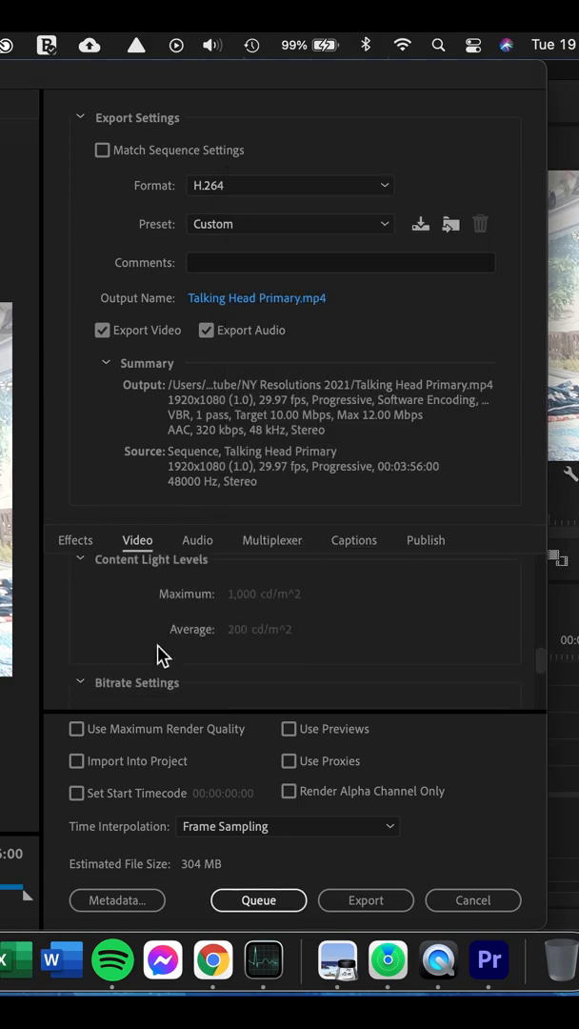
click(81, 559)
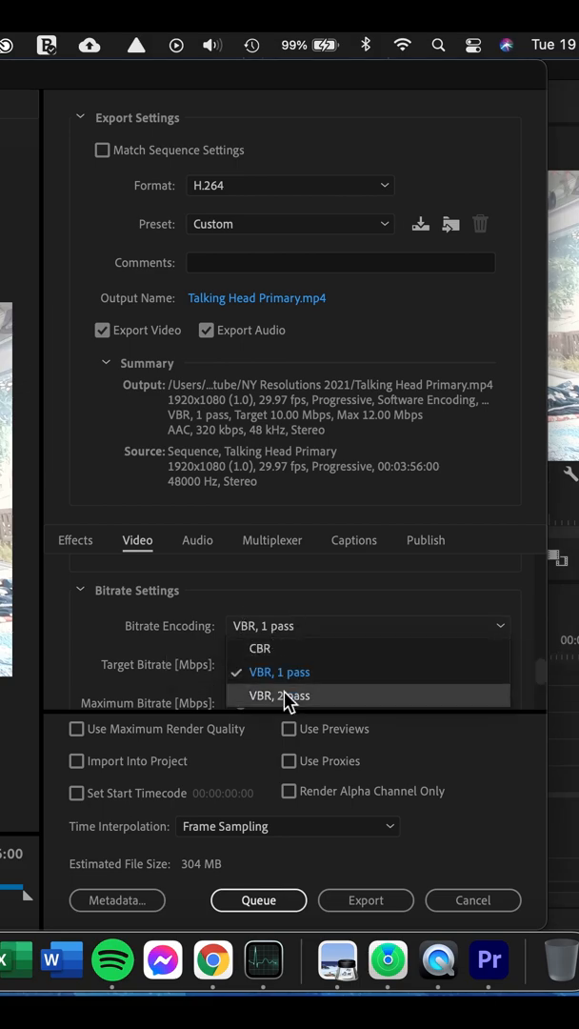
Step: Choose VBR 2-pass encoding at 20 Mbps and enable Use Maximum Render Quality
click(277, 696)
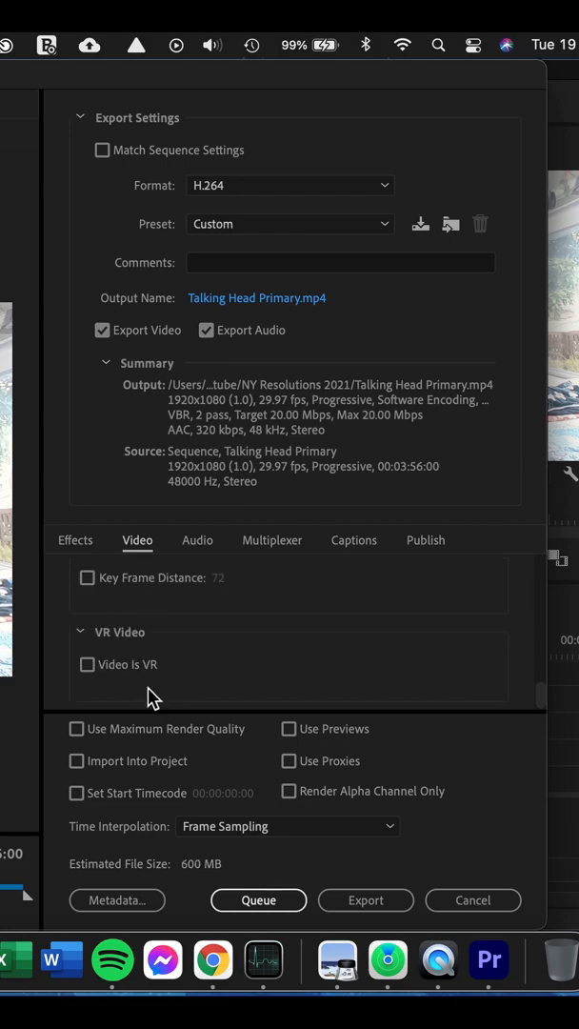
click(77, 729)
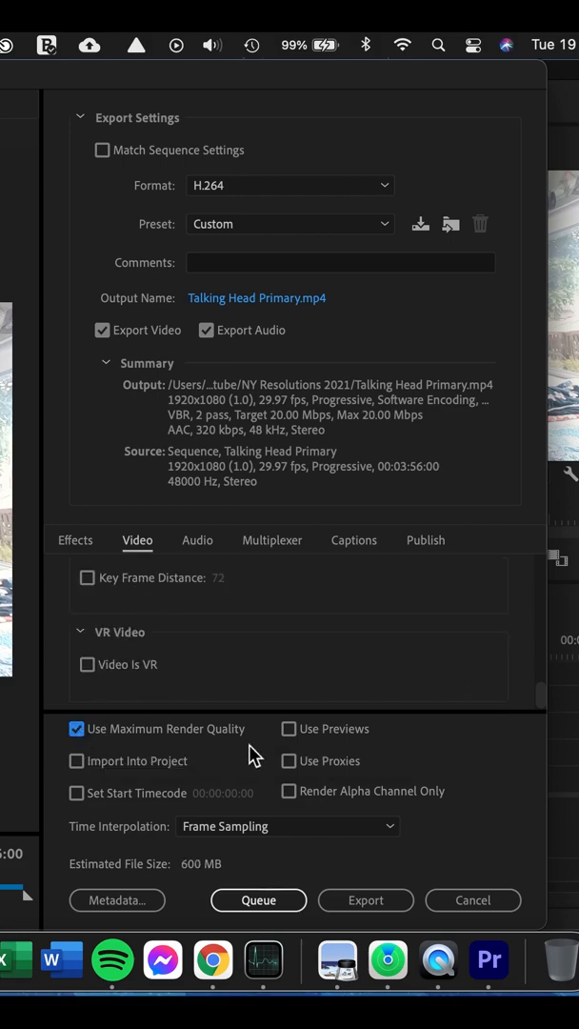